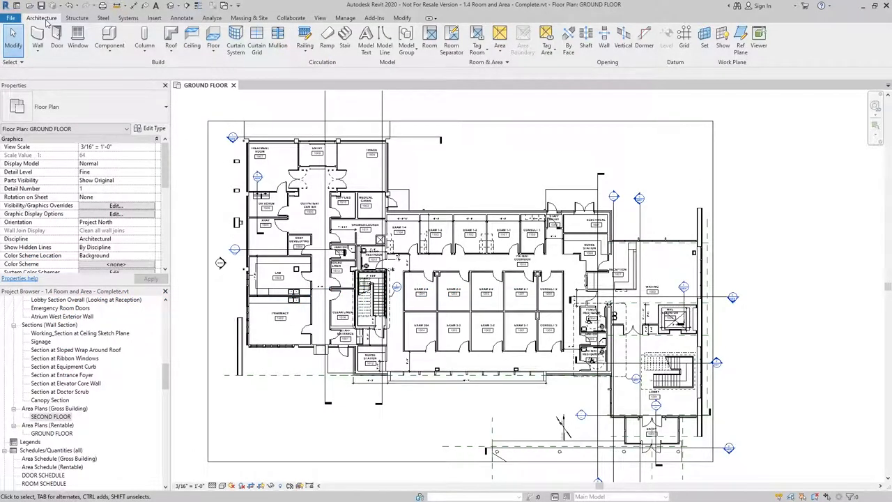
pyautogui.moveTo(499, 38)
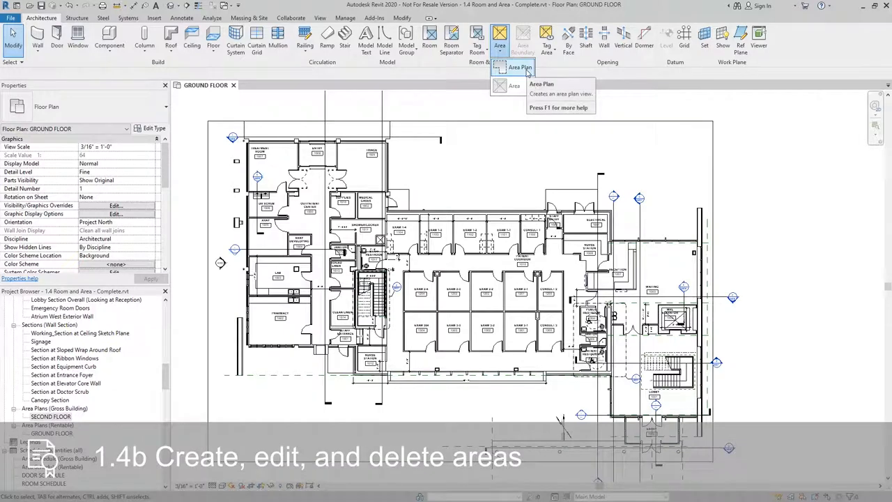
# - Create a Gross Building area plan for GROUND FLOOR and open it
pyautogui.click(520, 66)
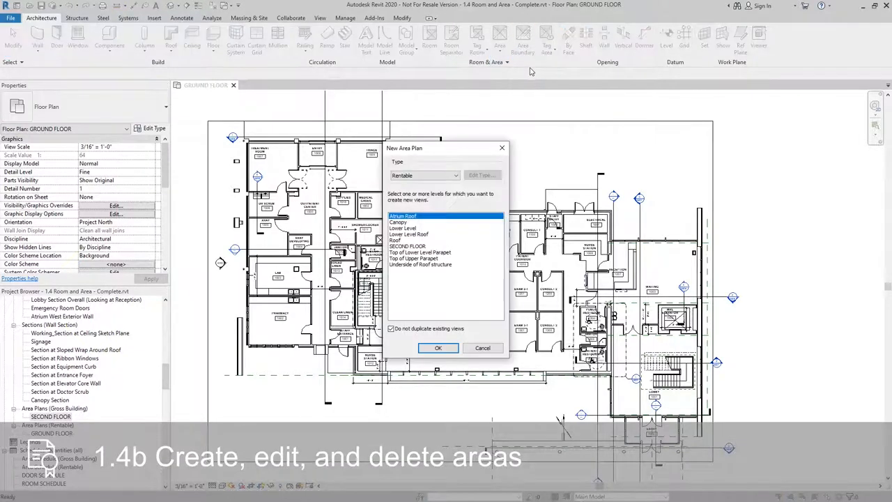
pyautogui.moveTo(439, 175)
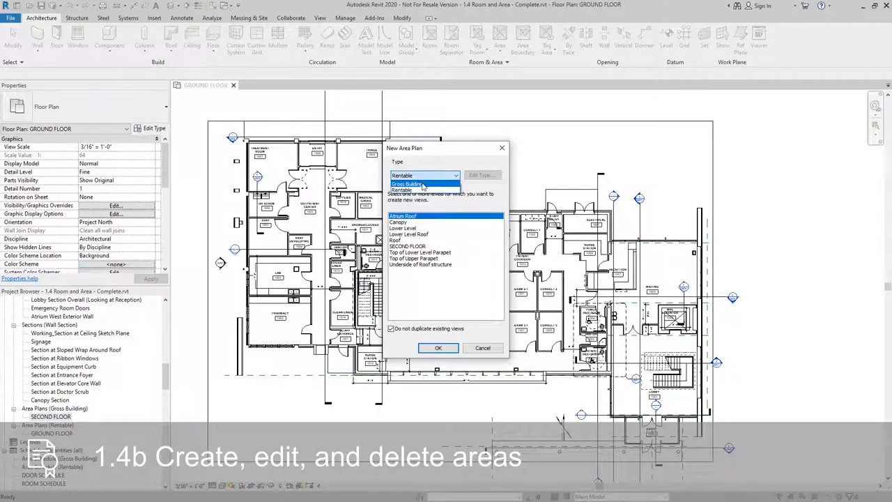
pyautogui.click(410, 183)
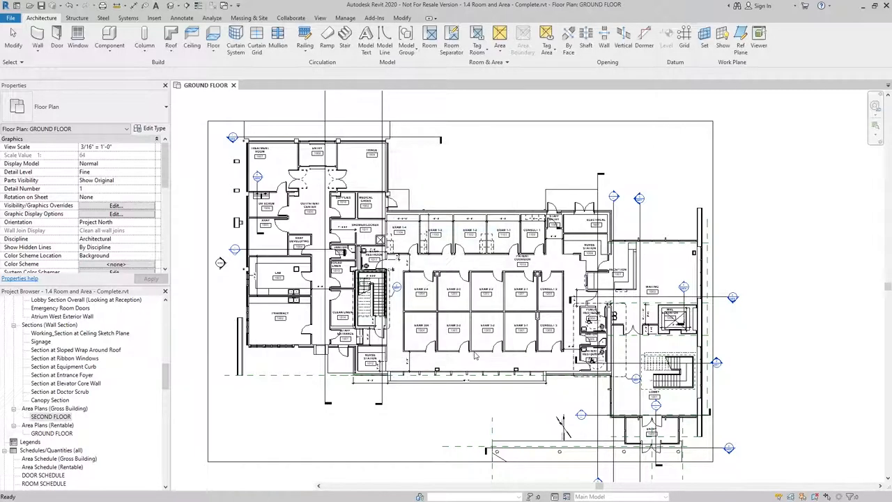
pyautogui.doubleClick(51, 441)
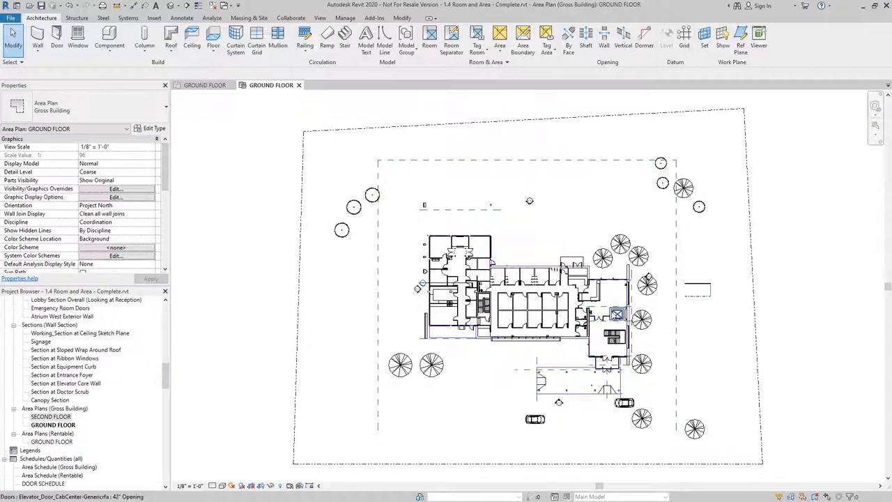
pyautogui.moveTo(616, 313)
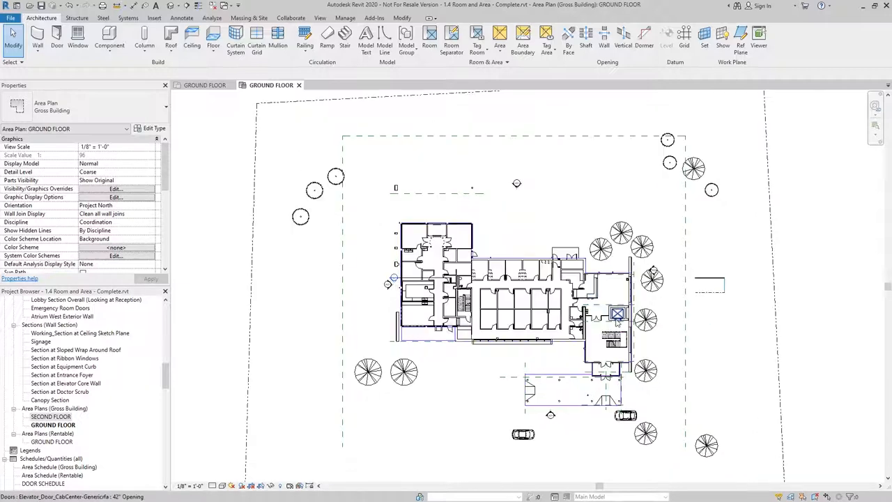
# - Zoom in on the north entrance of the Gross Building ground floor plan
pyautogui.scroll(3)
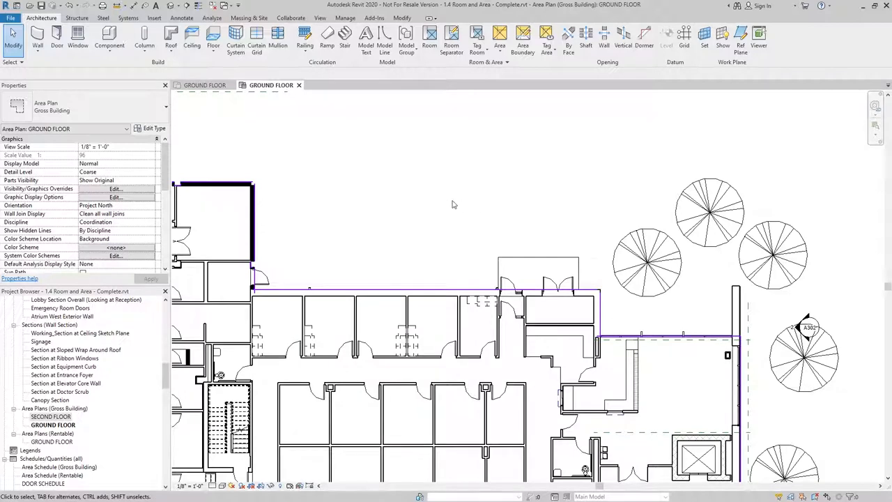
pyautogui.moveTo(461, 192)
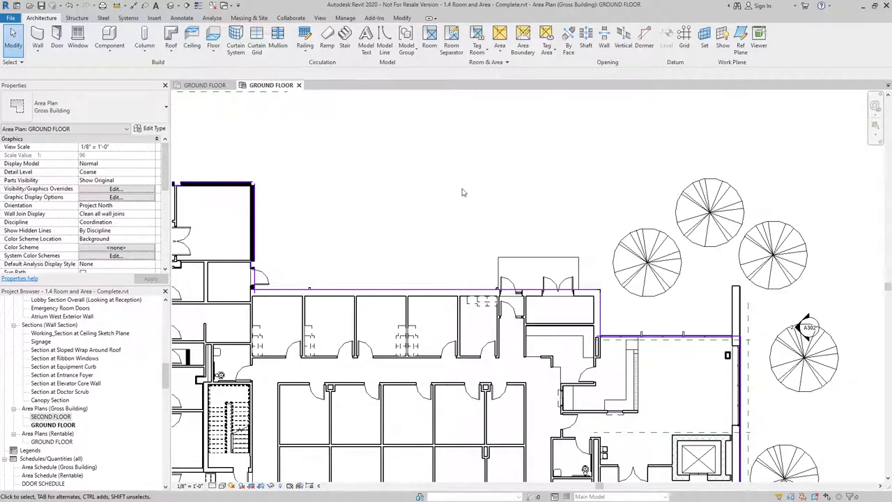
pyautogui.moveTo(523, 39)
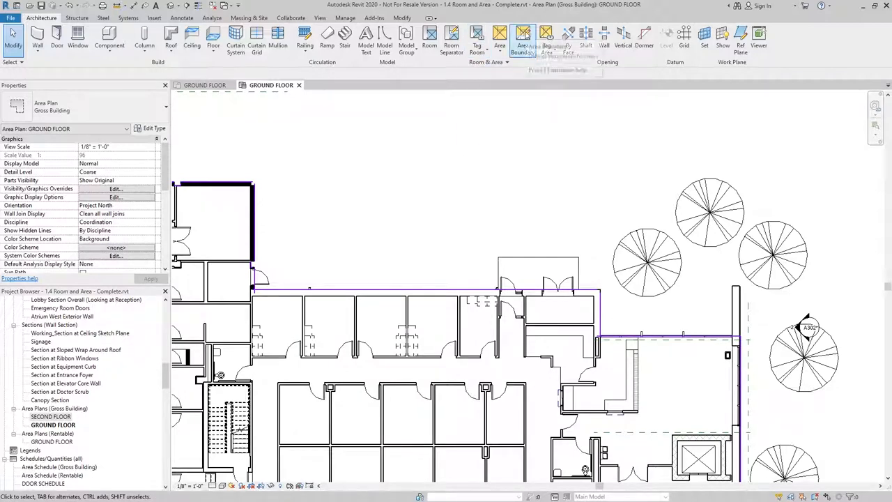
# - Draw a rectangular area boundary around the north double-door entrance
pyautogui.click(523, 42)
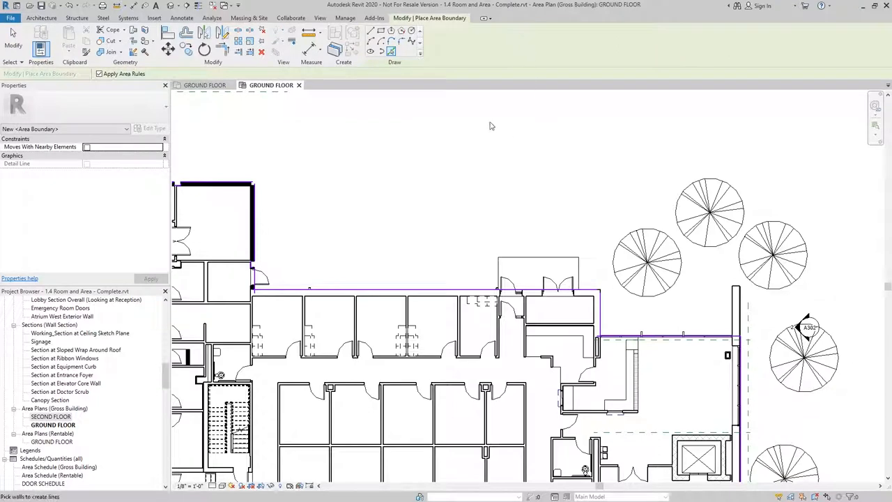
pyautogui.moveTo(391, 52)
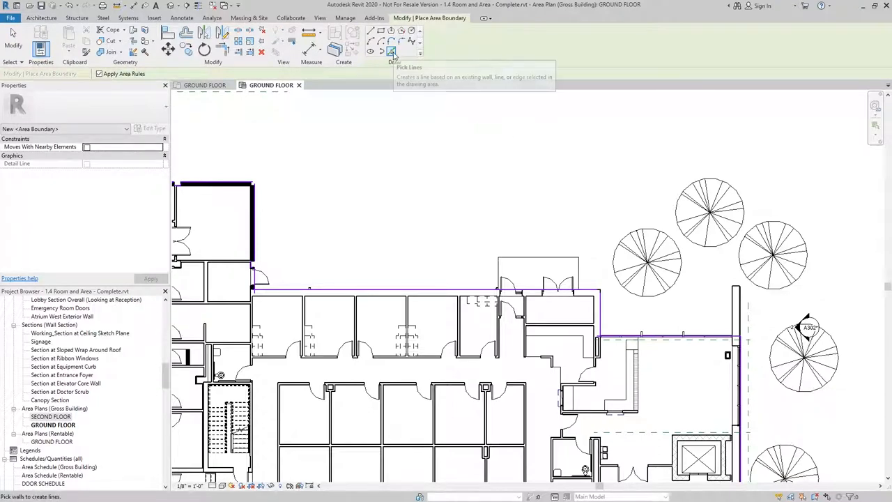
pyautogui.moveTo(391, 52)
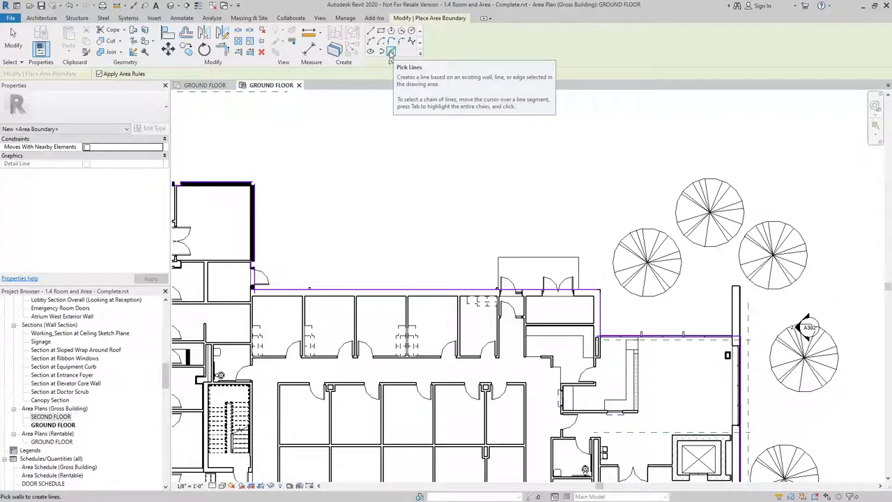
pyautogui.moveTo(371, 32)
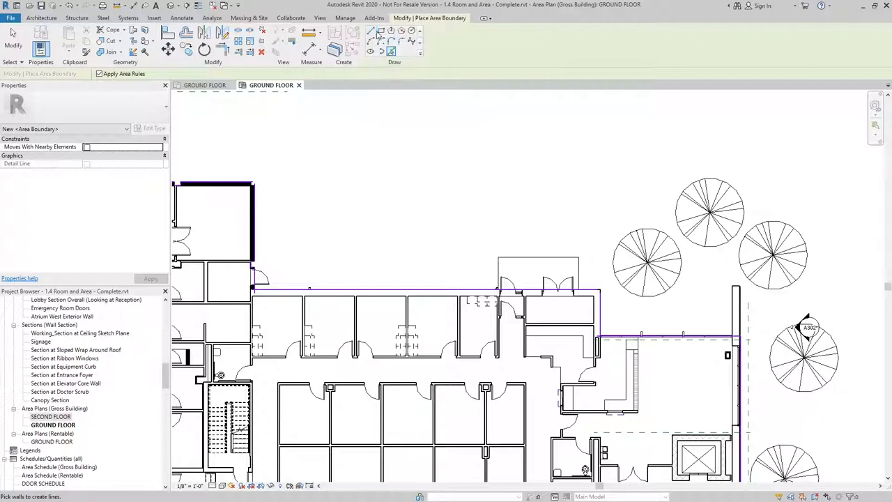
pyautogui.moveTo(381, 33)
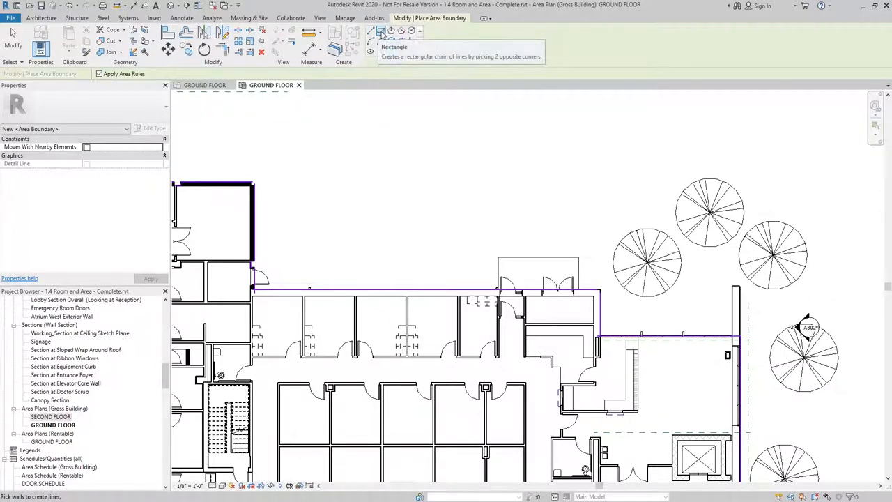
pyautogui.click(381, 30)
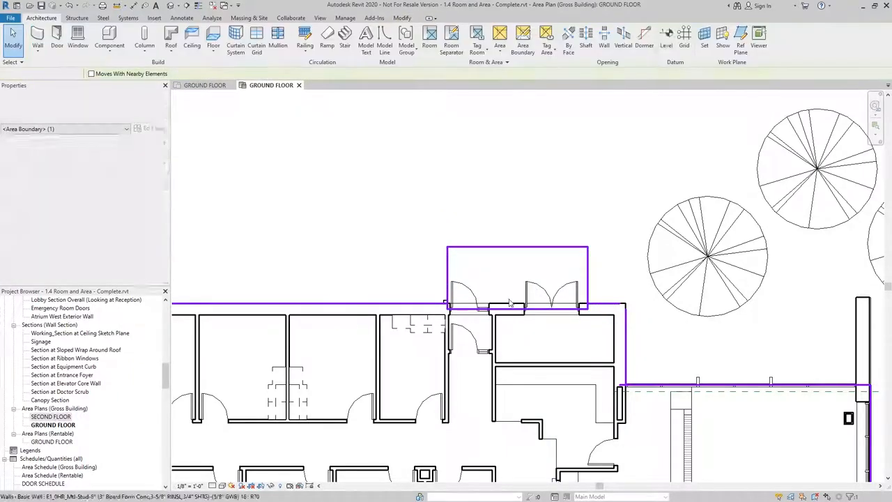
pyautogui.click(503, 186)
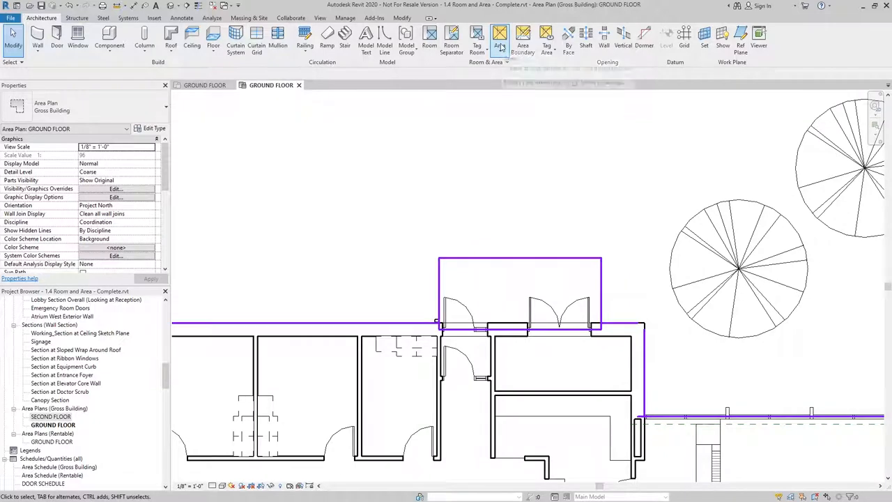
# - Place a new area inside the north entrance boundary and select it
pyautogui.click(500, 34)
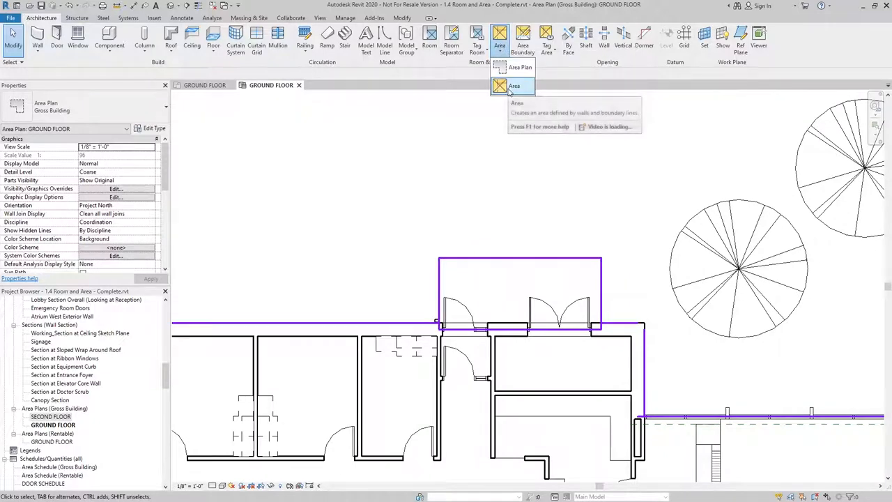
pyautogui.click(514, 86)
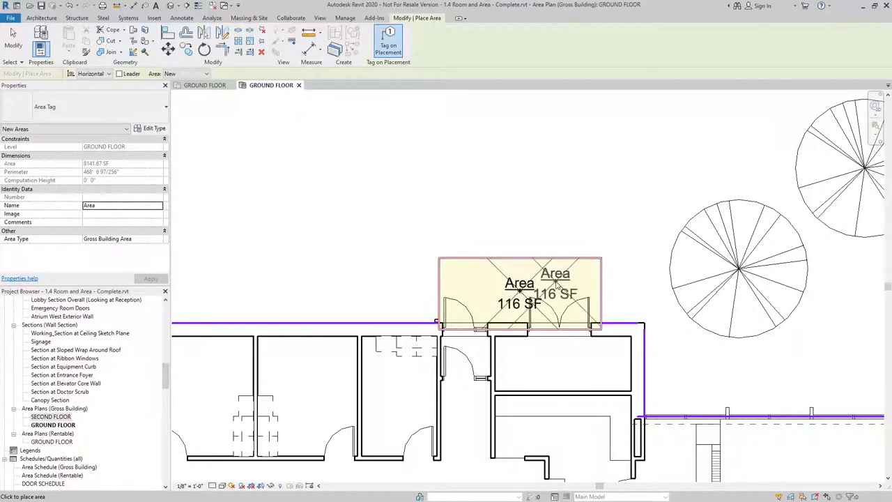
pyautogui.click(519, 292)
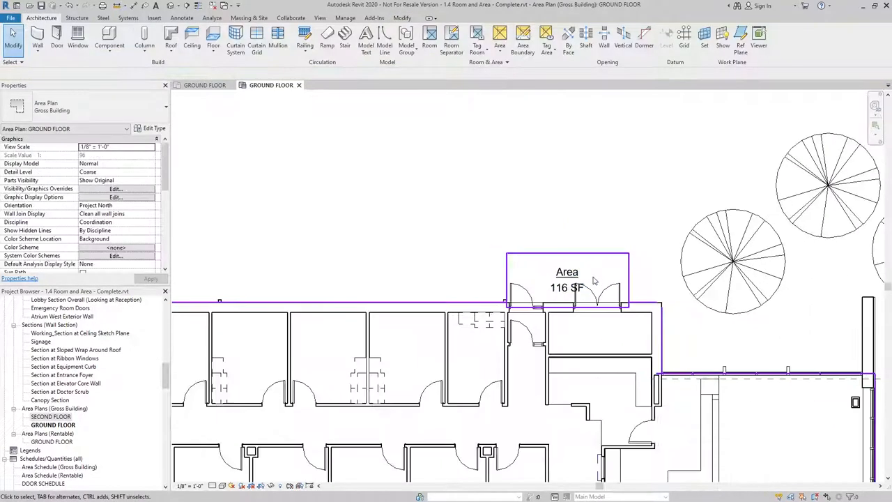
pyautogui.click(566, 283)
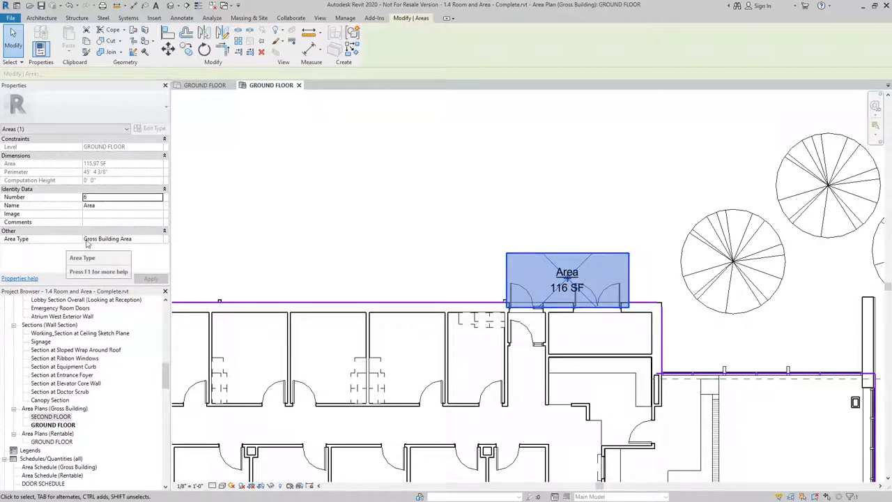
pyautogui.moveTo(158, 242)
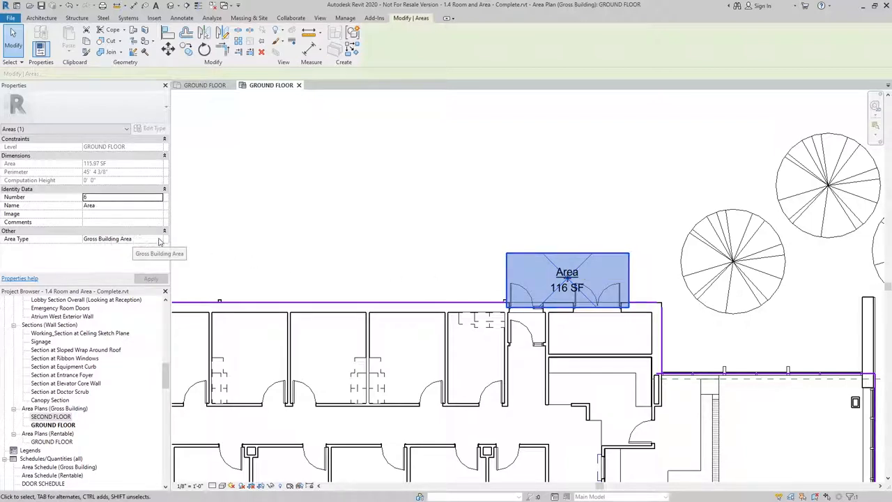
# - Set the entrance area's Area Type to Exterior Area and apply
pyautogui.click(158, 238)
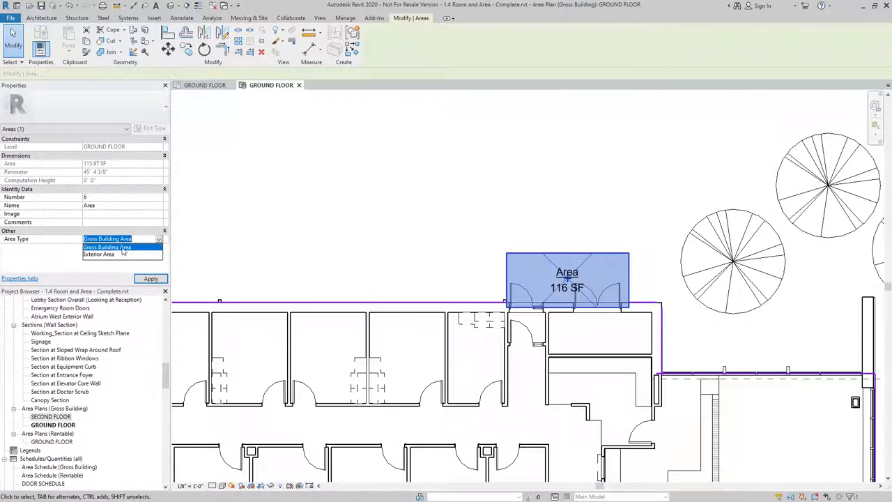
pyautogui.click(99, 254)
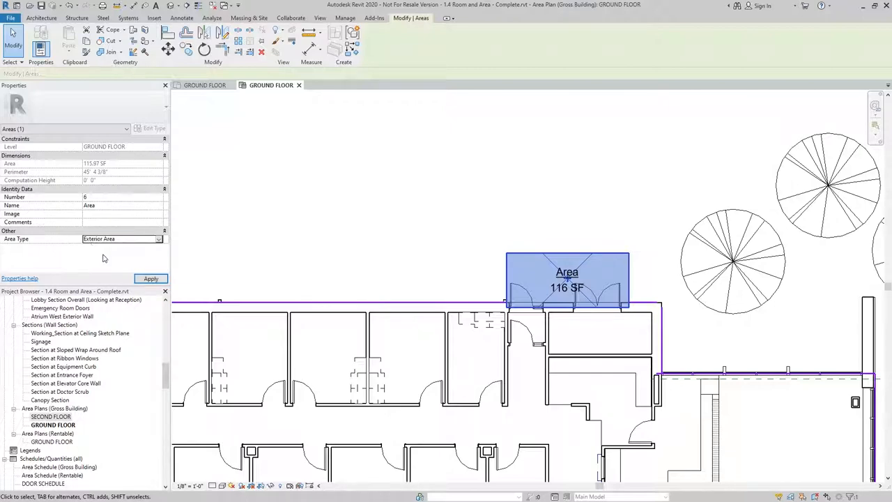
pyautogui.click(377, 223)
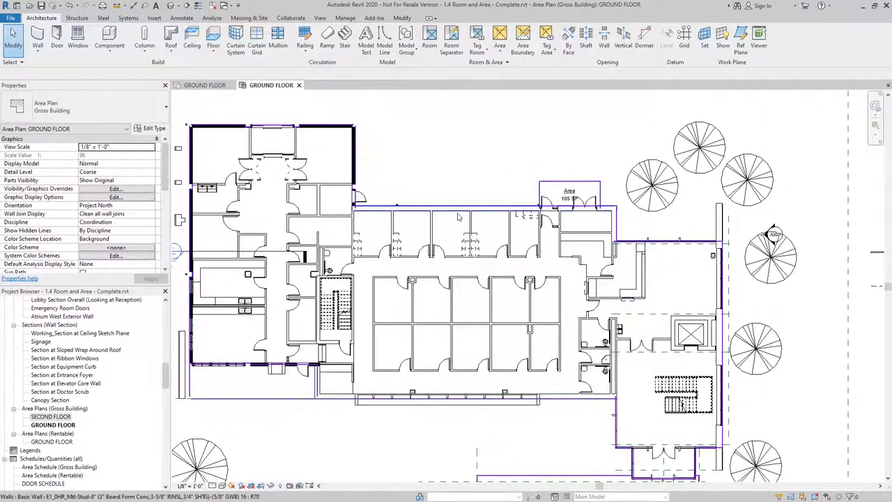
# - Place an area in the space below the building, typed Exterior Area
pyautogui.click(500, 38)
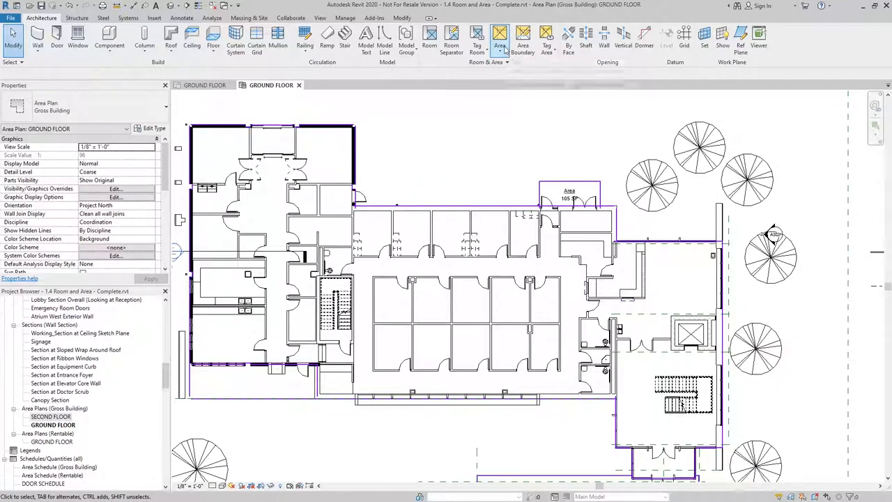
pyautogui.click(499, 40)
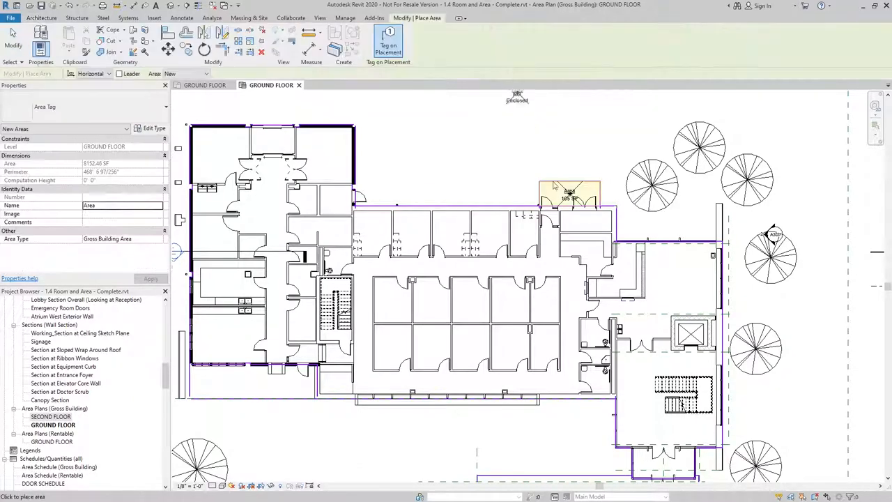
pyautogui.click(432, 300)
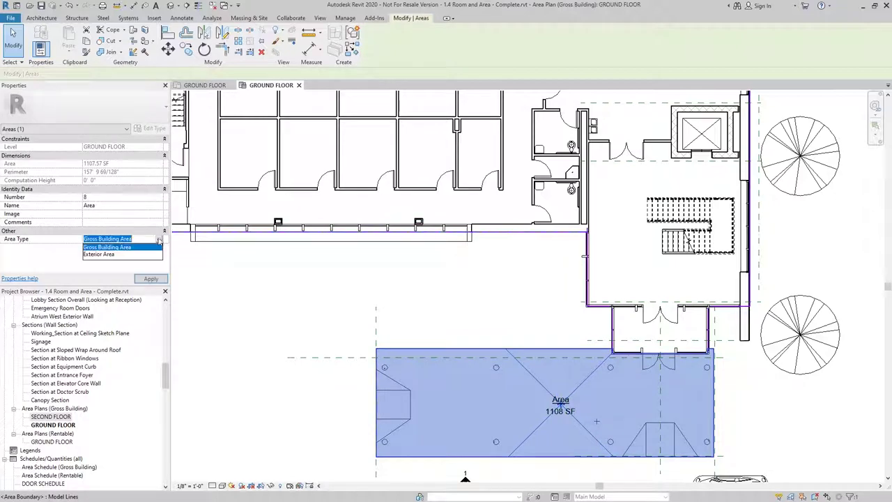
pyautogui.click(98, 253)
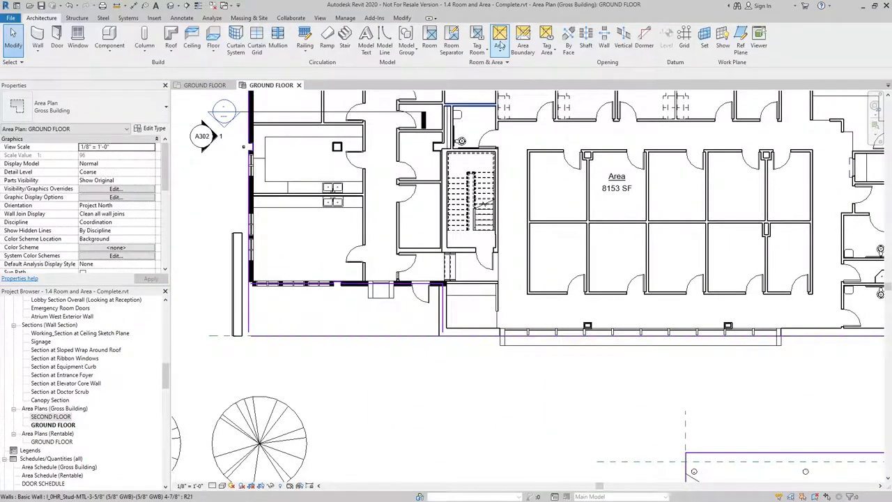
# - Add an Exterior Area in the lower-left space and open the Gross Building area schedule
pyautogui.click(500, 38)
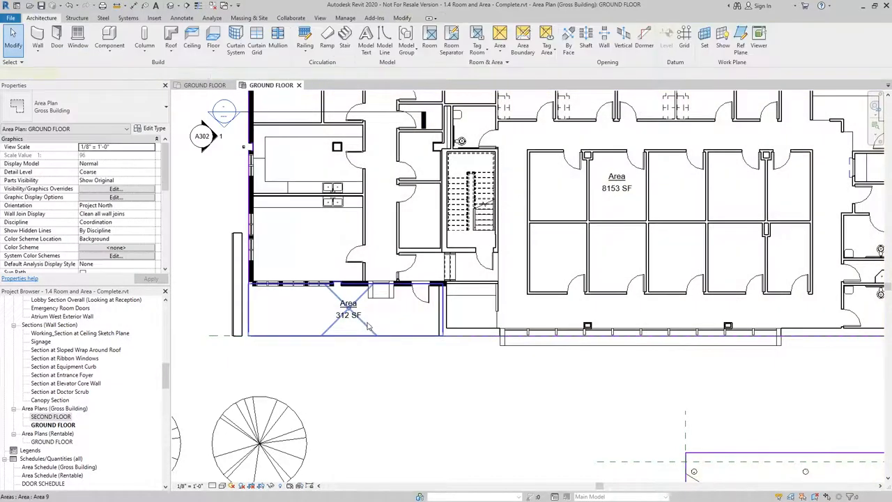
pyautogui.click(348, 310)
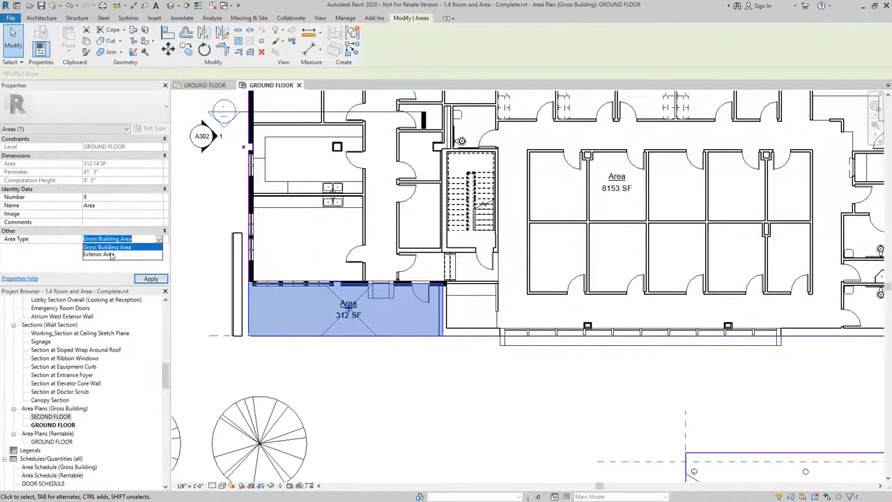
pyautogui.click(98, 253)
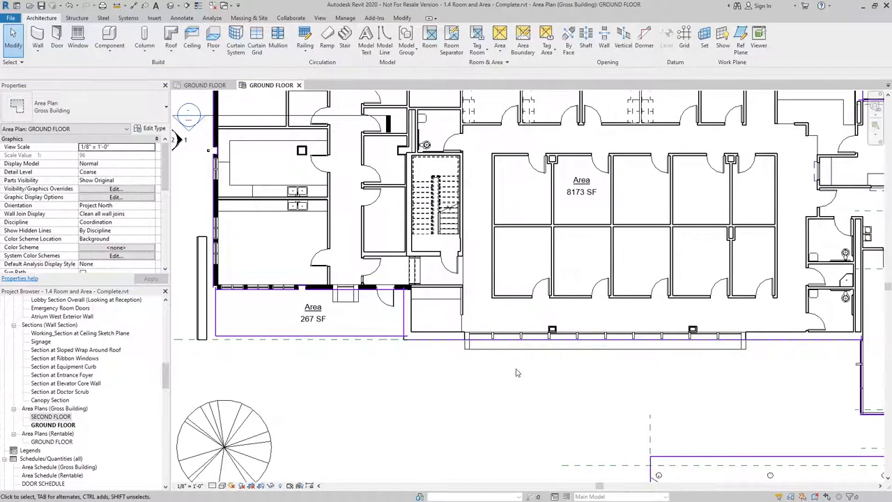
pyautogui.moveTo(205, 422)
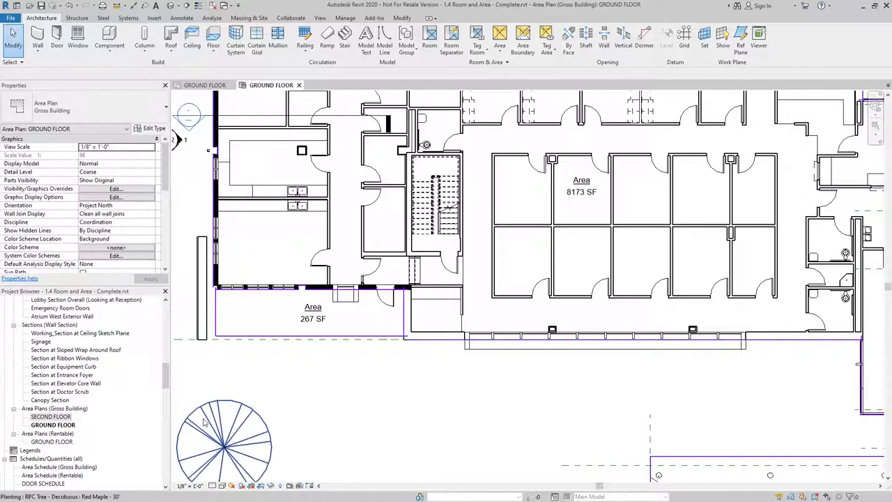
pyautogui.moveTo(52, 470)
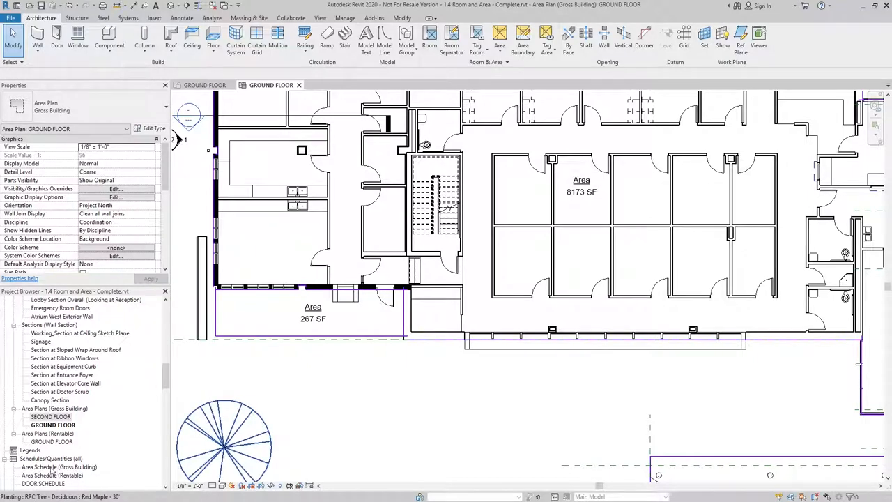
pyautogui.doubleClick(61, 466)
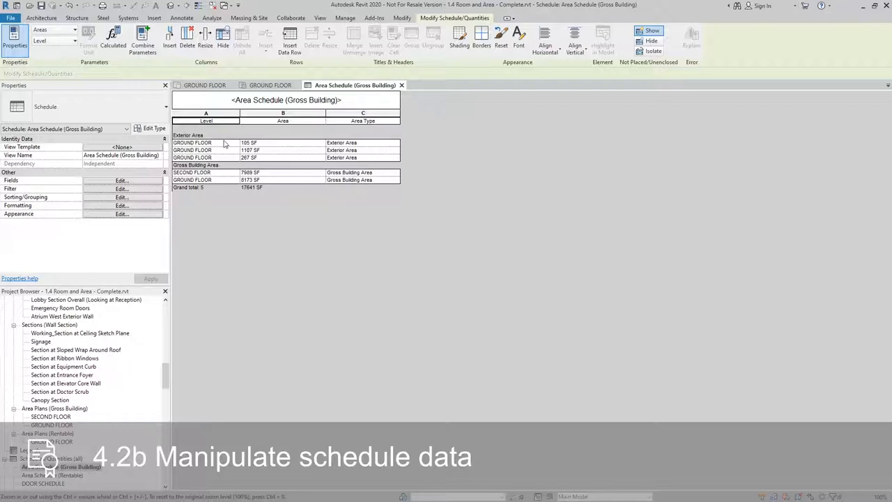
pyautogui.moveTo(221, 144)
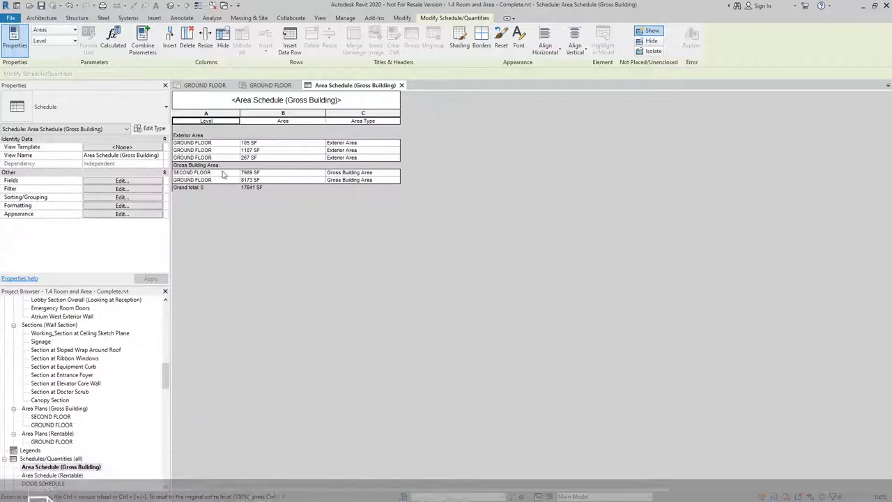
pyautogui.moveTo(189, 174)
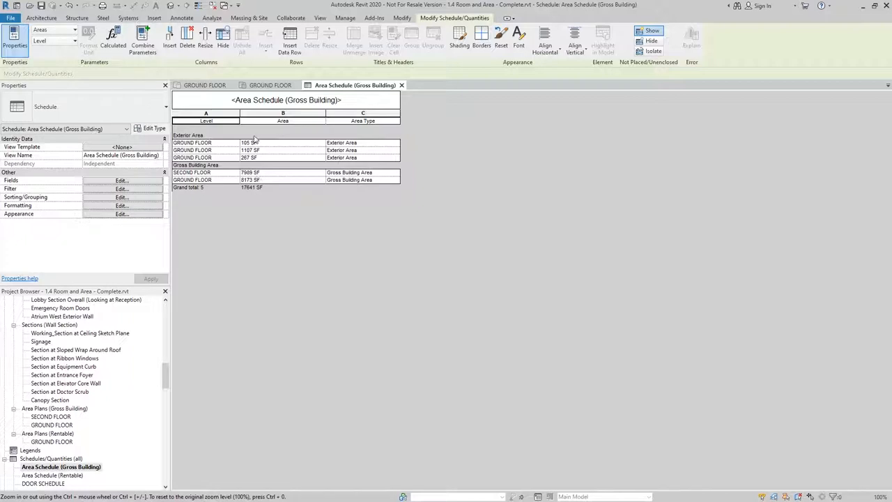
pyautogui.moveTo(110, 200)
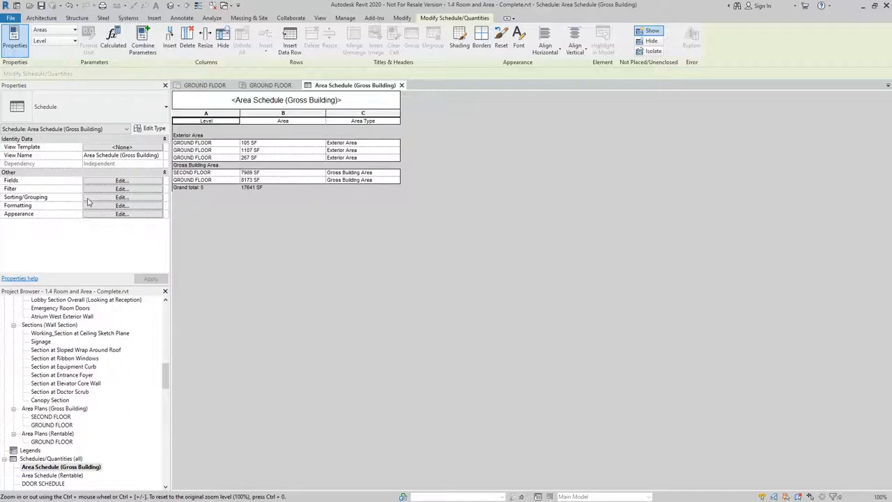
# - Add Area Type footers with title, count and totals to the Gross Building schedule
pyautogui.click(122, 196)
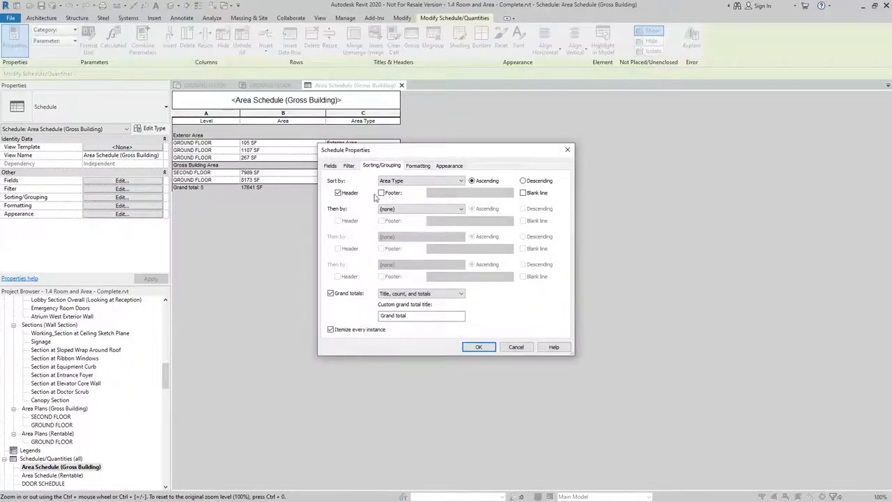
pyautogui.click(381, 193)
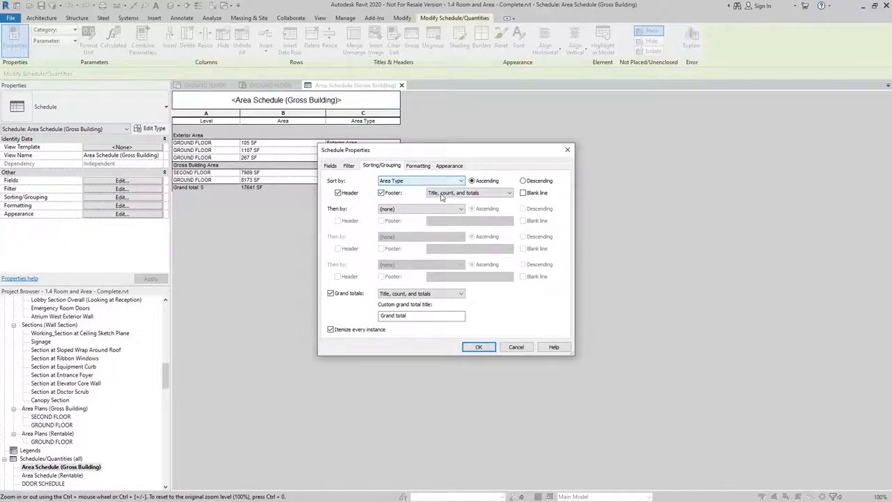
pyautogui.click(478, 346)
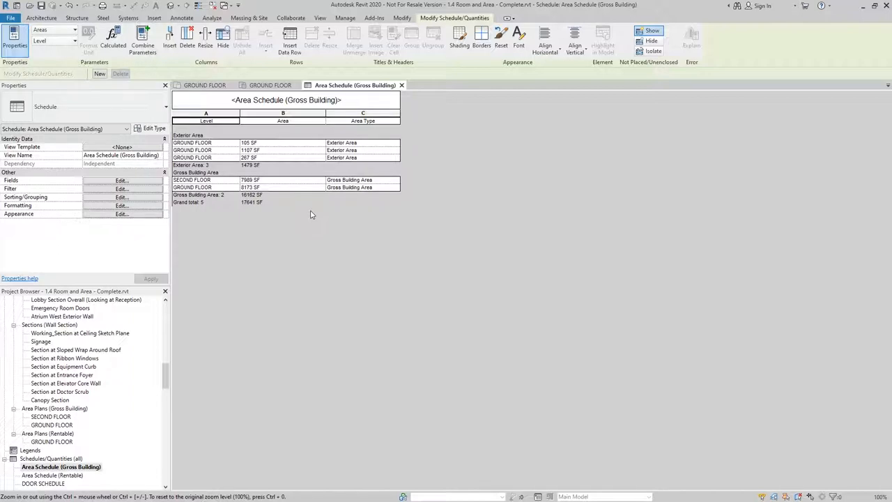
# - Open the Rentable GROUND FLOOR plan, then the Rentable area schedule
pyautogui.click(52, 441)
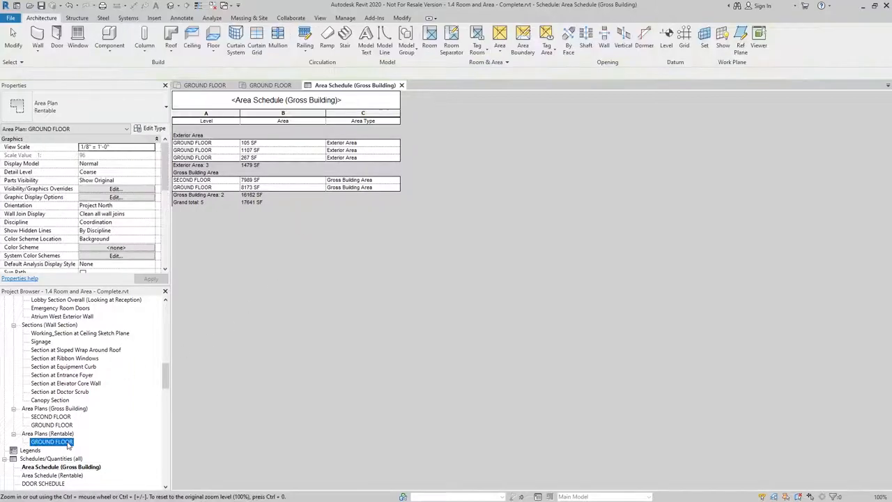
pyautogui.doubleClick(51, 441)
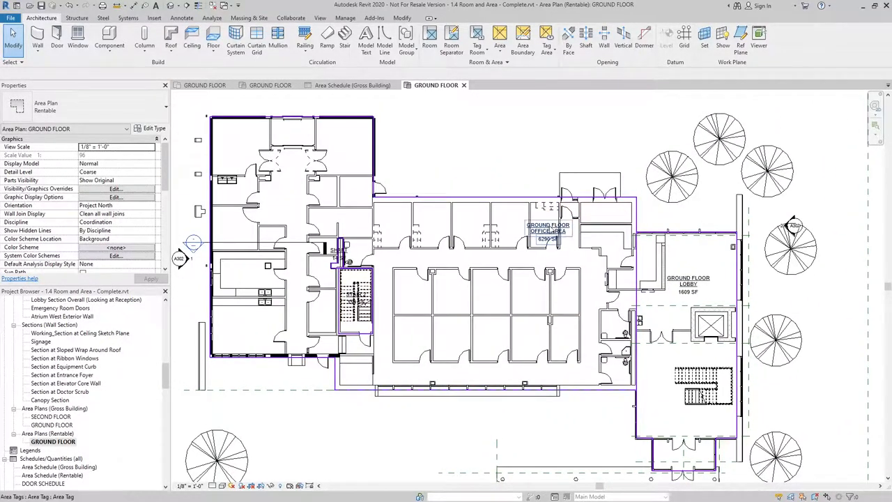
pyautogui.moveTo(546, 237)
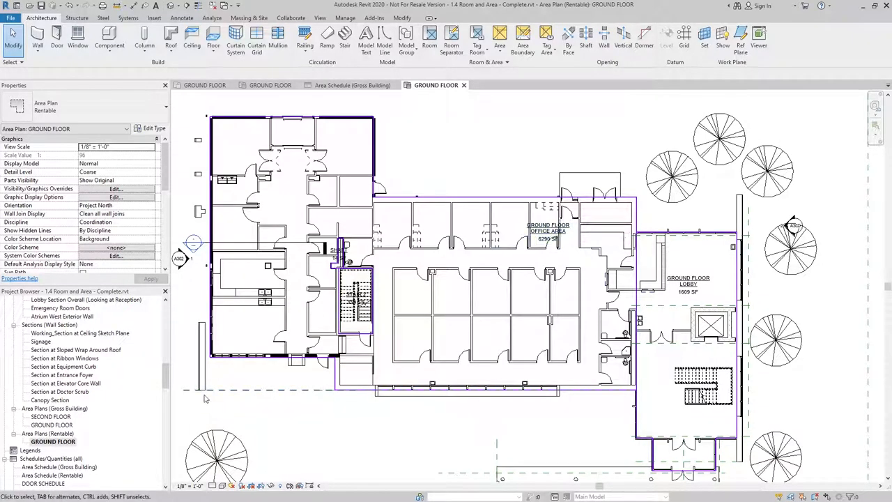
pyautogui.doubleClick(54, 474)
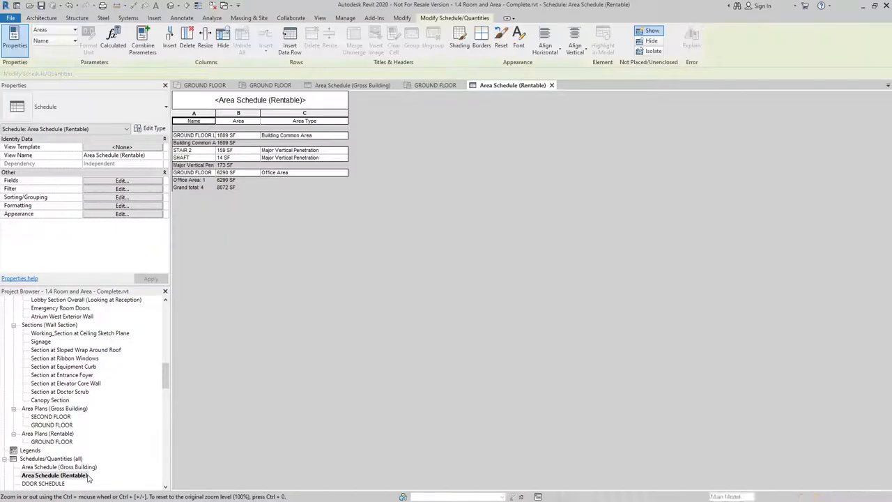